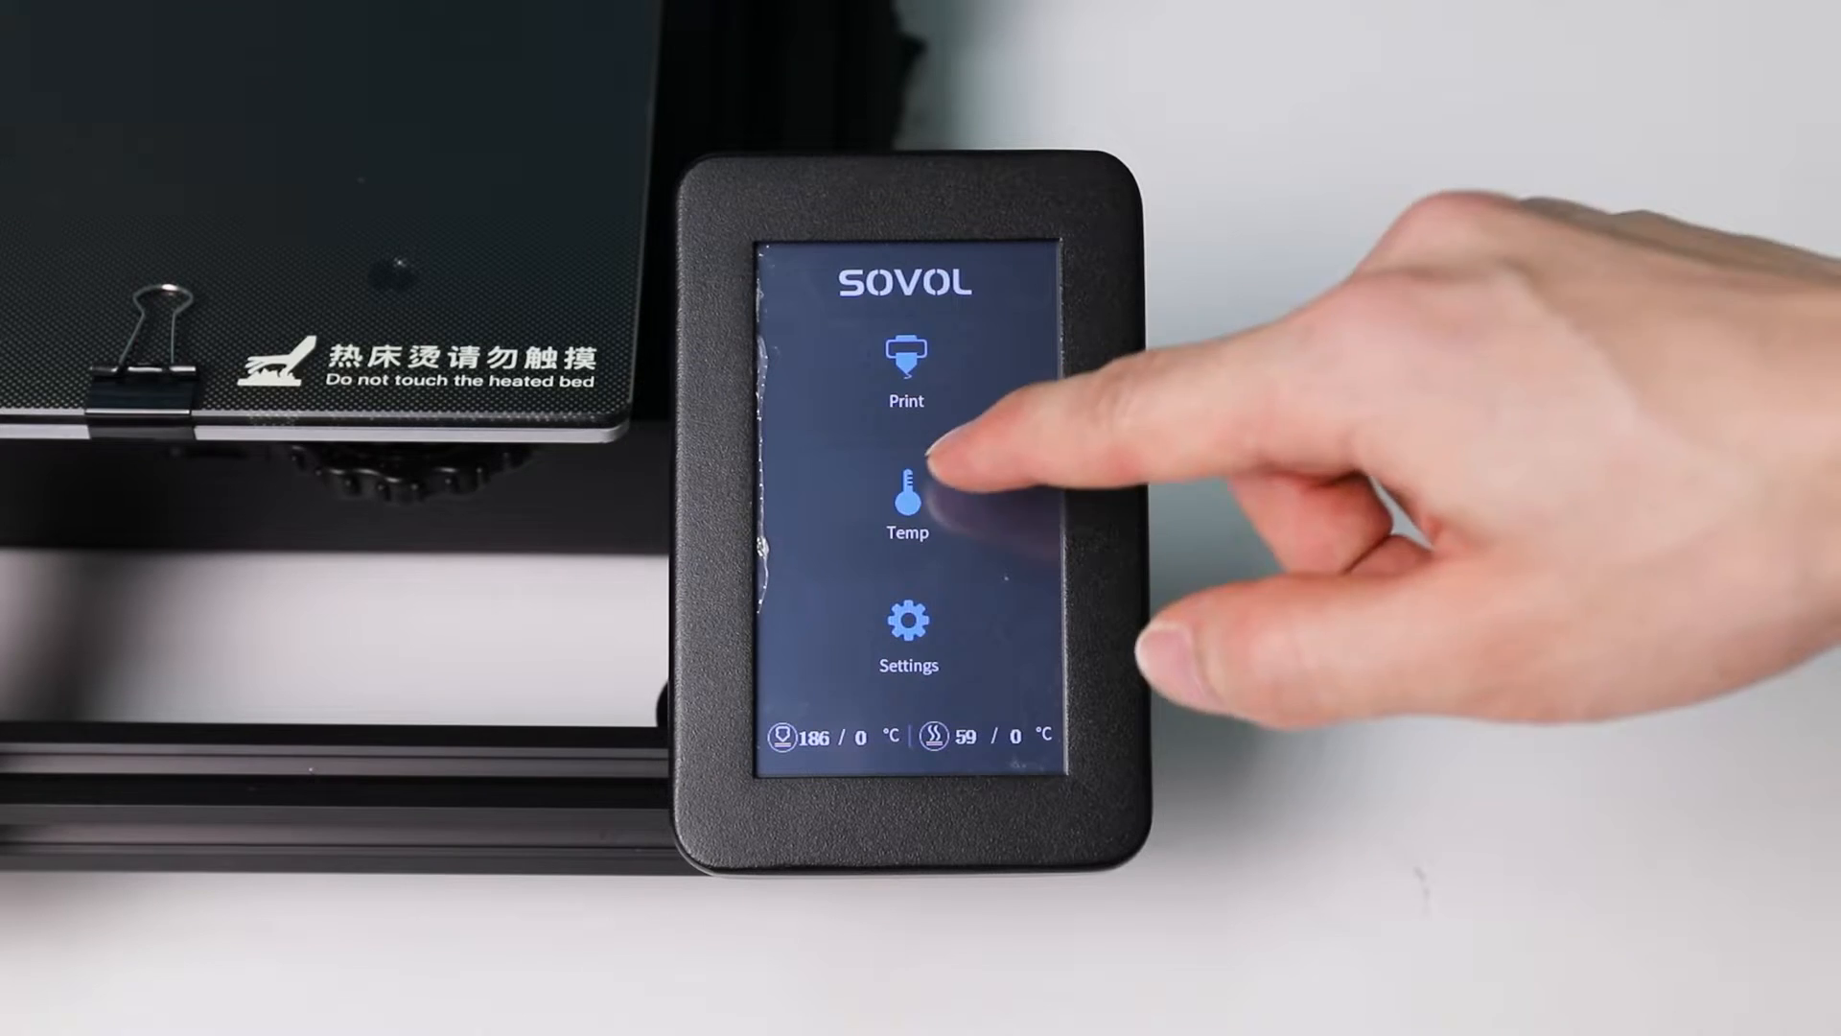
Step: Preheat via Temp > Automatic, heating the nozzle to 195 °C and the bed to 60 °C
left_click(905, 493)
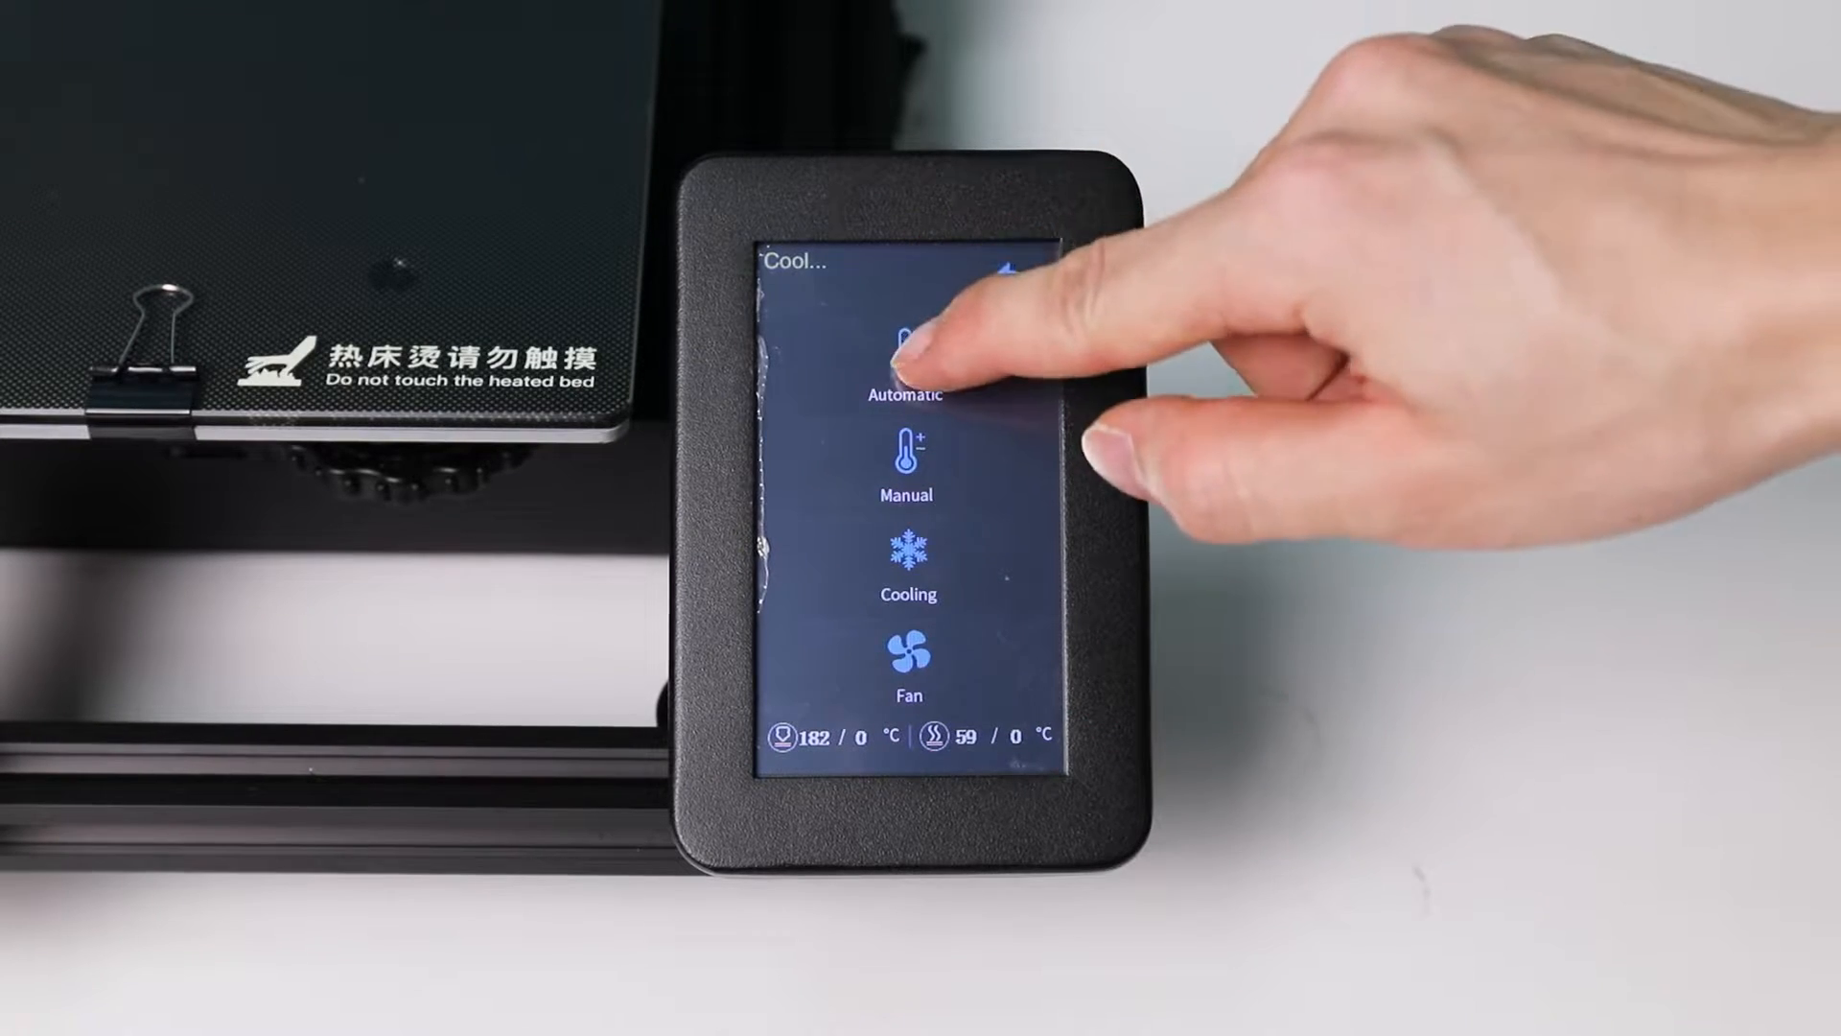
left_click(904, 352)
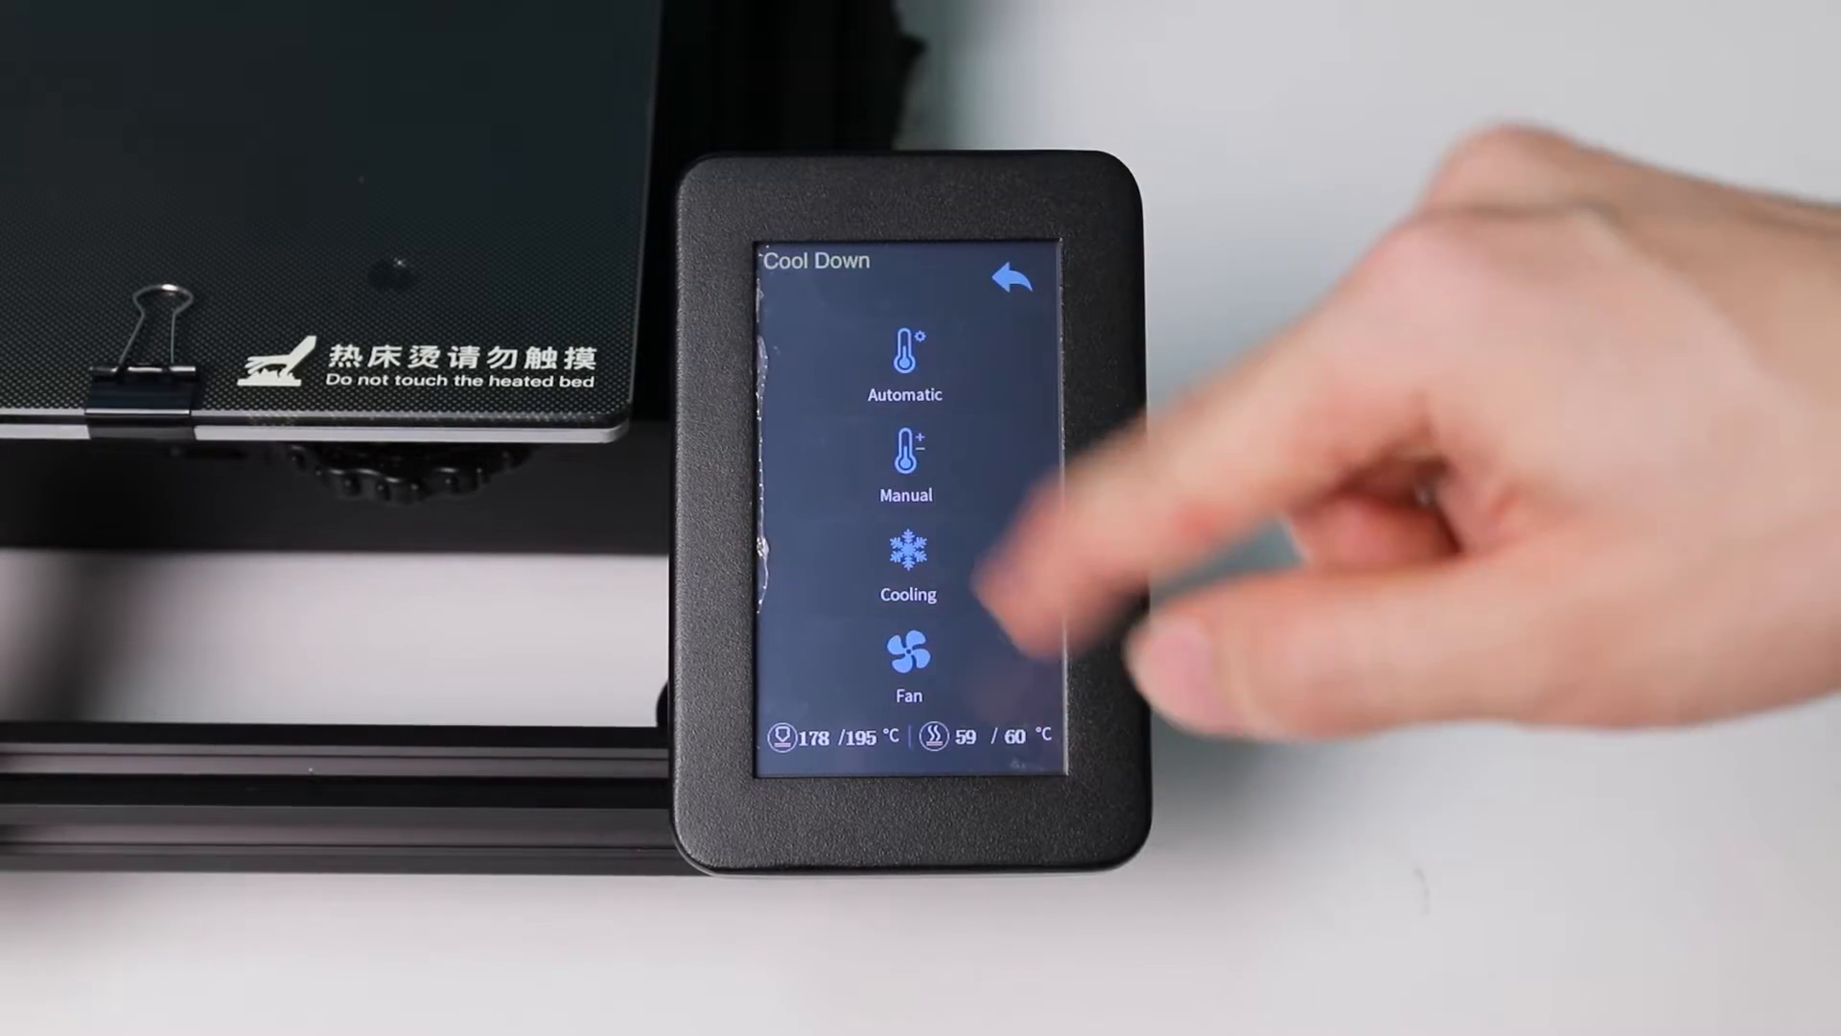
left_click(904, 575)
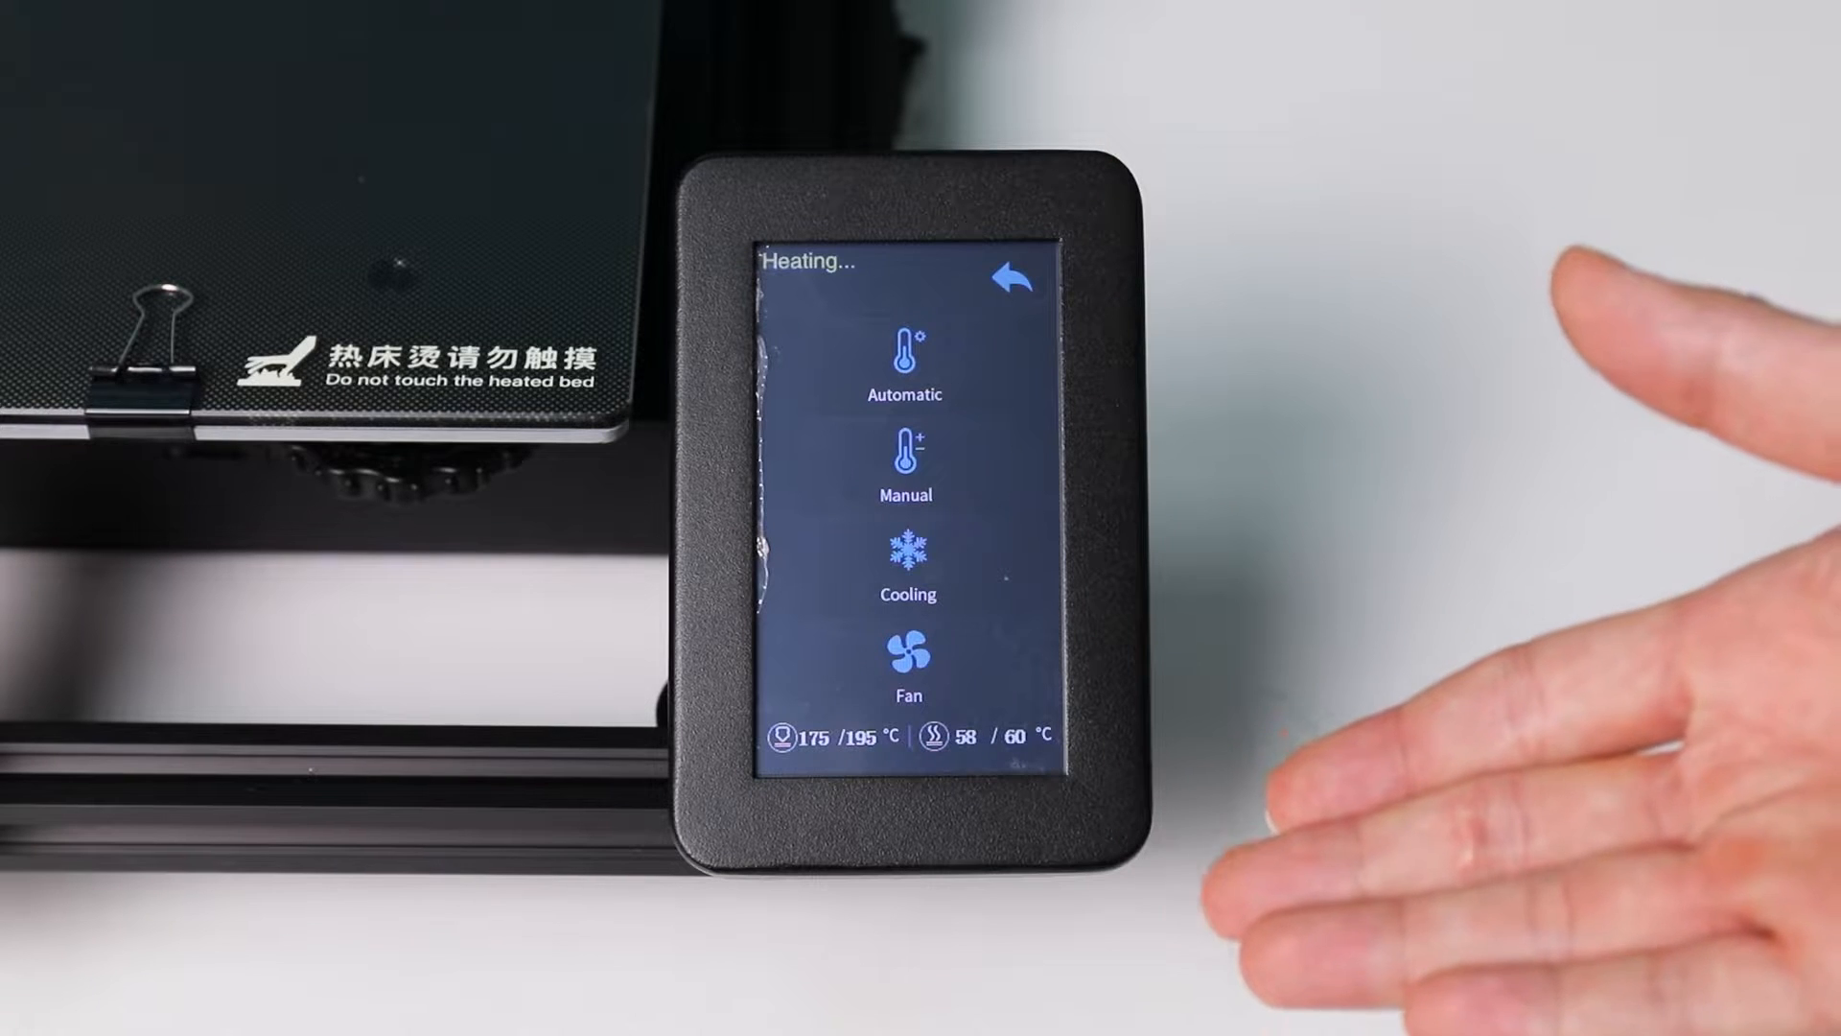